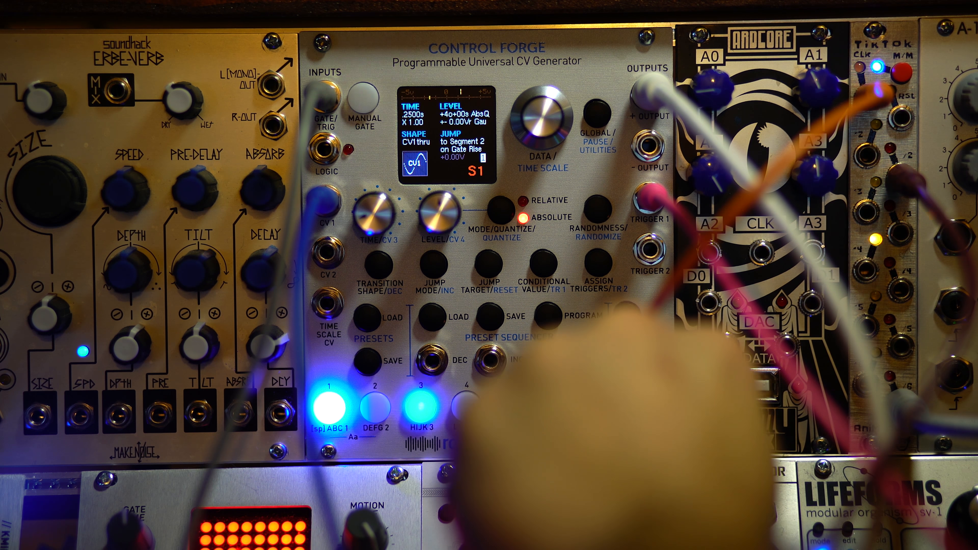
Step: Patch the TikTok clock divider into the GATE/TRIG input and set MODE to PLAY
left_click(364, 101)
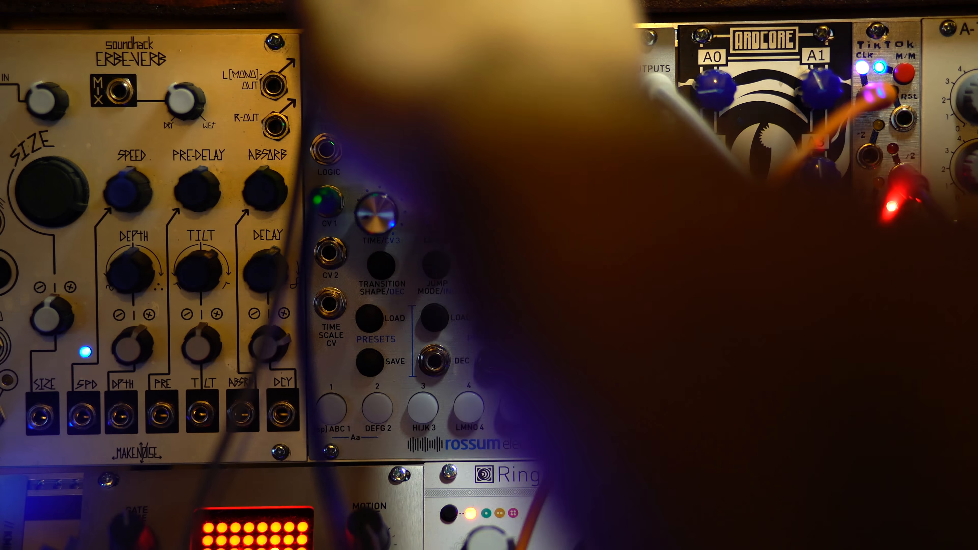
left_click(332, 411)
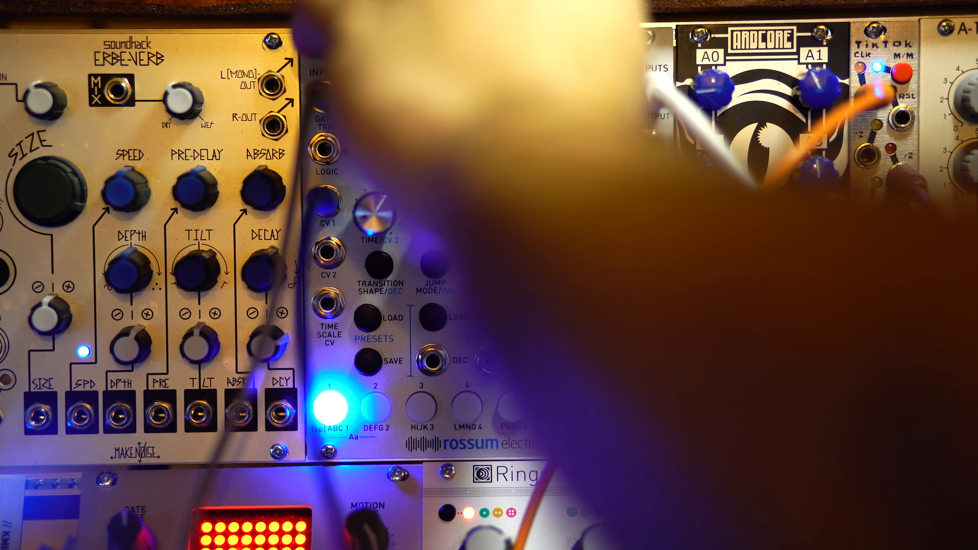
left_click(423, 409)
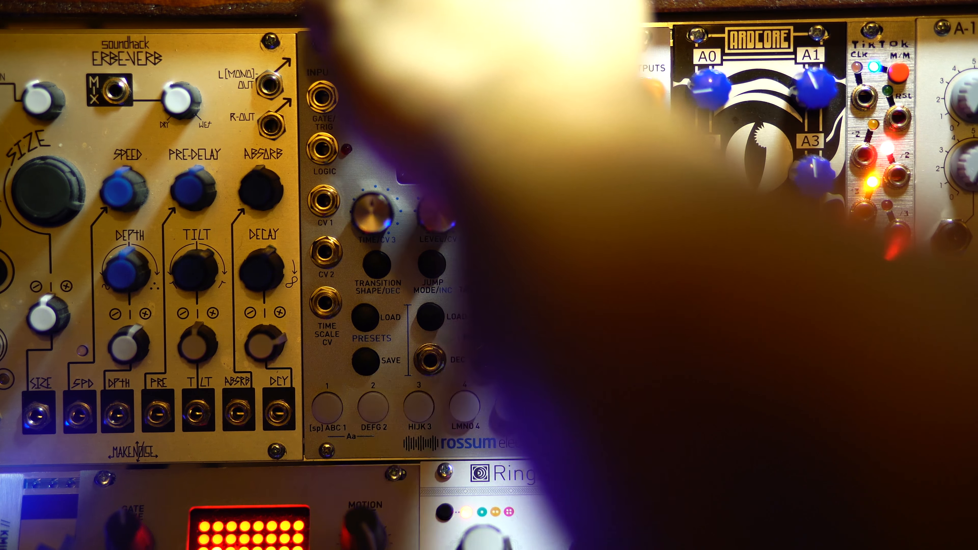
left_click(464, 406)
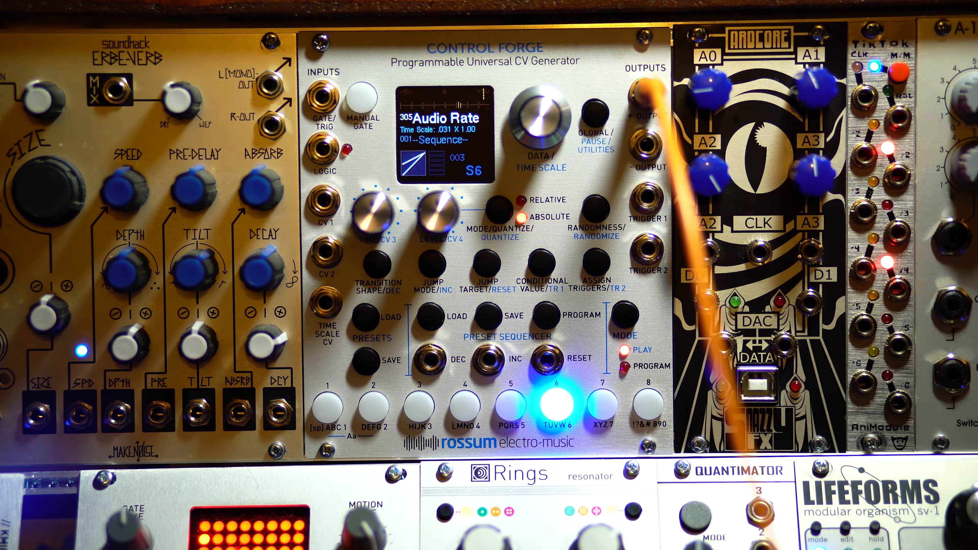
mouse_move(436, 281)
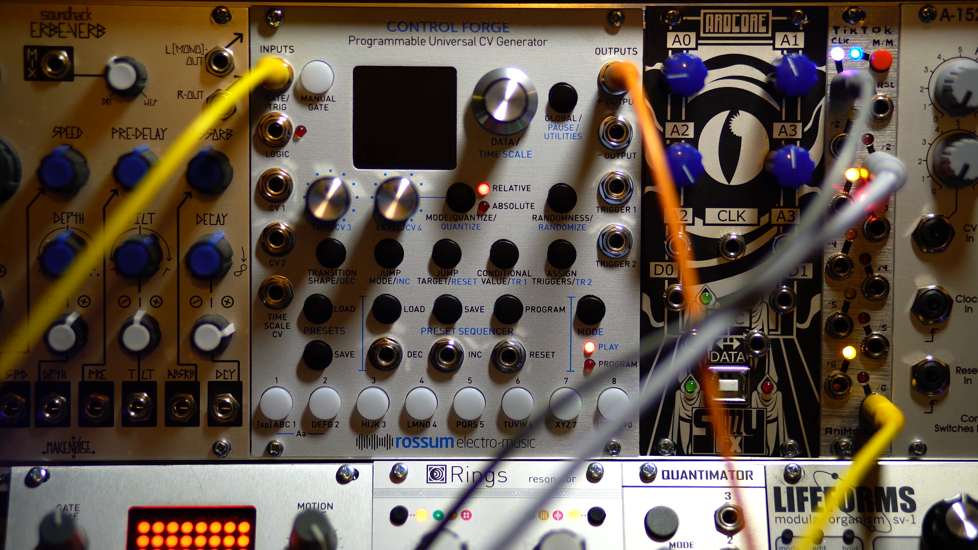
Step: Load preset 300 'One Shot' and step playback through segments 6, 5 and 4
left_click(566, 405)
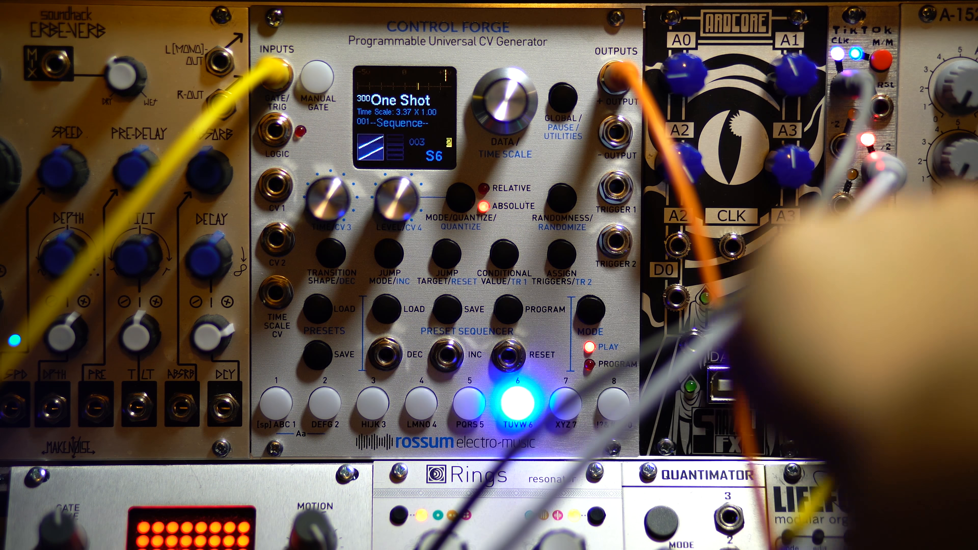
left_click(422, 404)
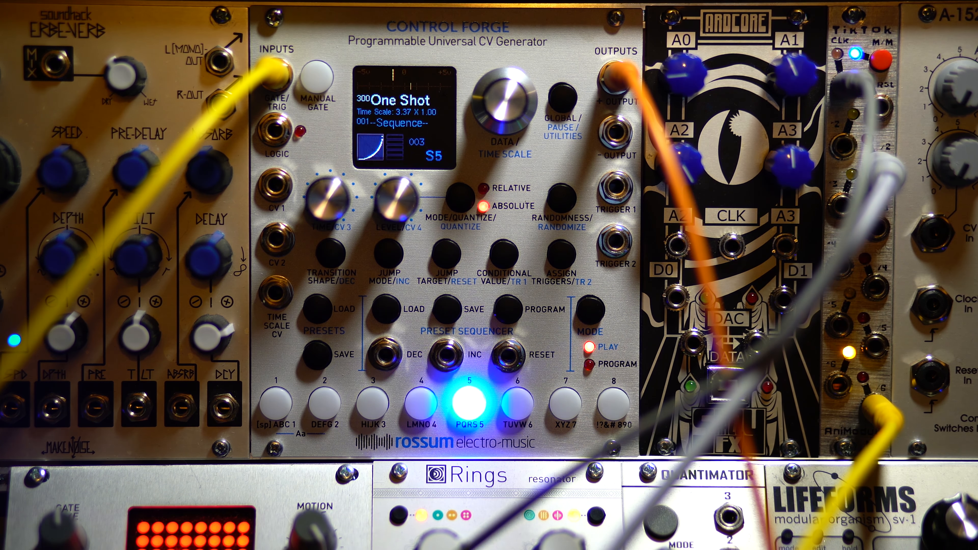
left_click(422, 404)
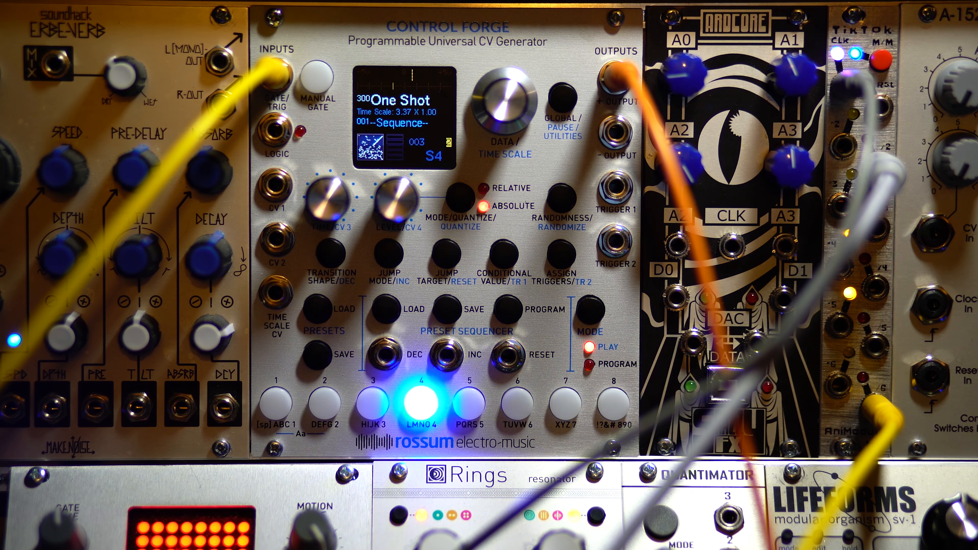